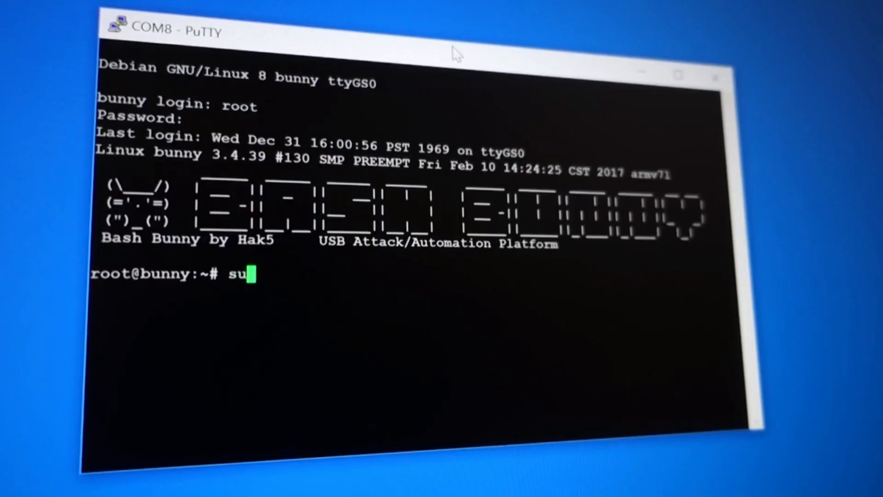
type("apt-get update")
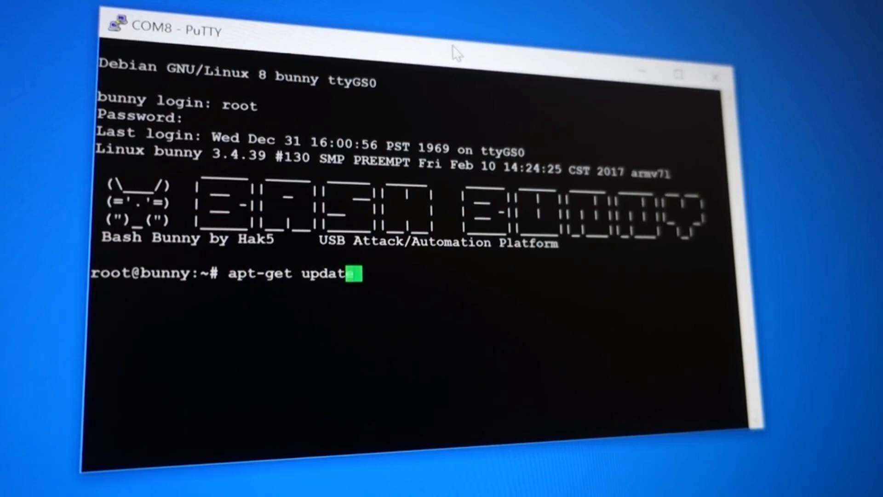